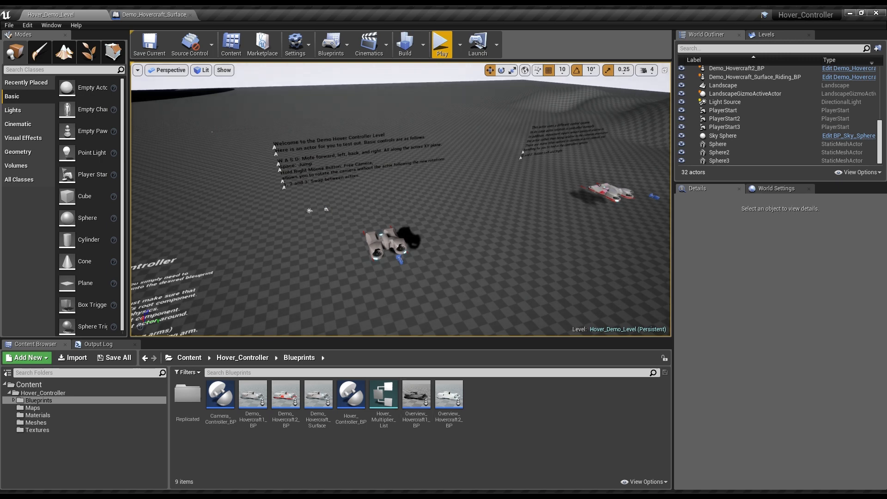
Open Demo_Hovercraft_Surface_Riding_BP and show its hovercraft model in the Viewport.
click(151, 14)
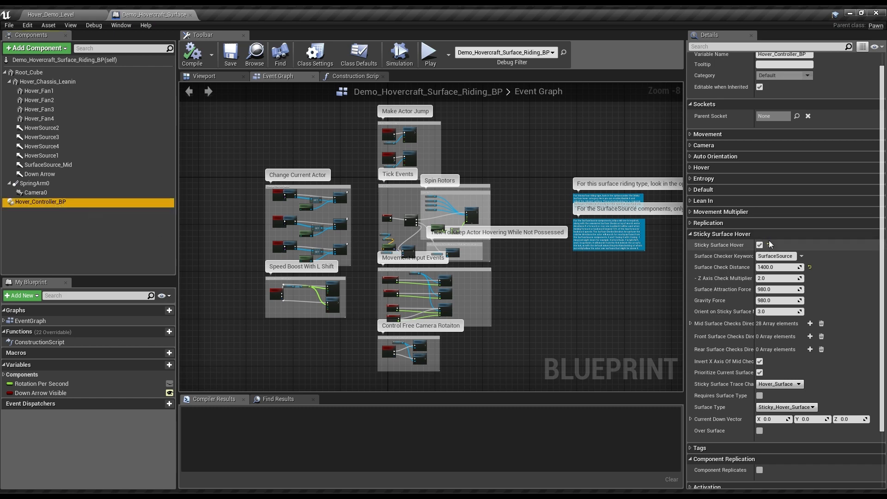
mouse_move(274, 195)
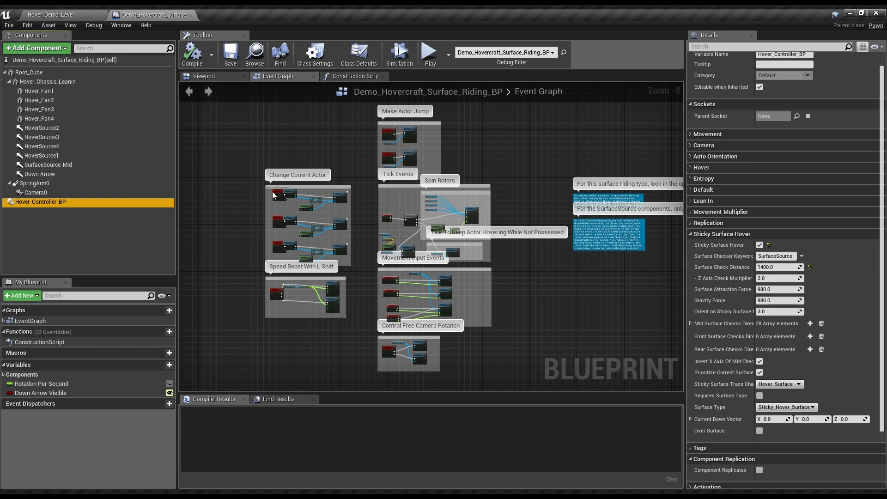
click(203, 75)
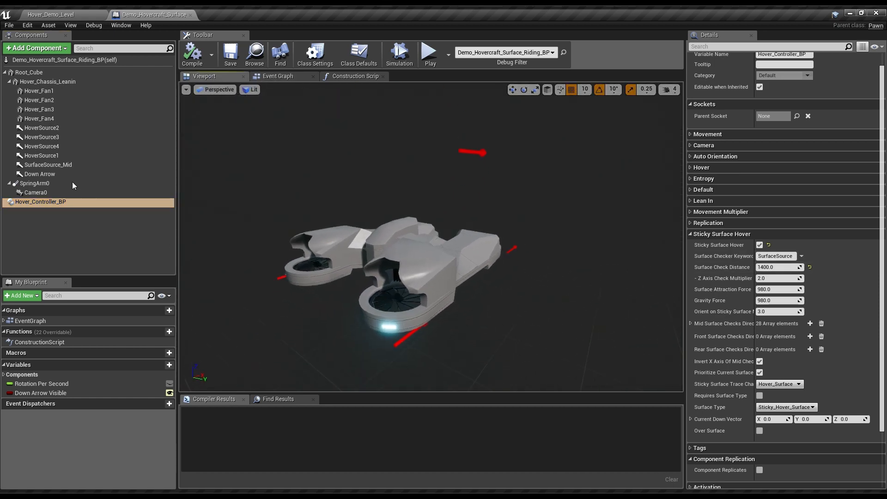
click(48, 164)
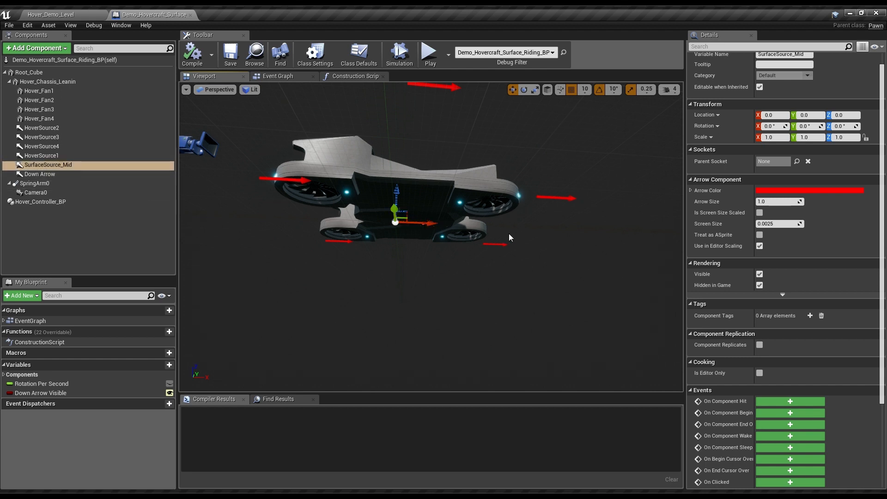
mouse_move(507, 228)
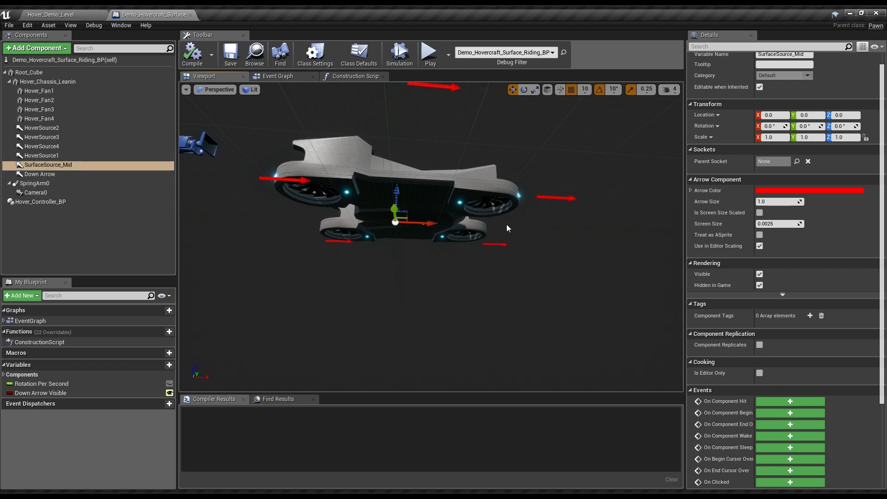
mouse_move(572, 252)
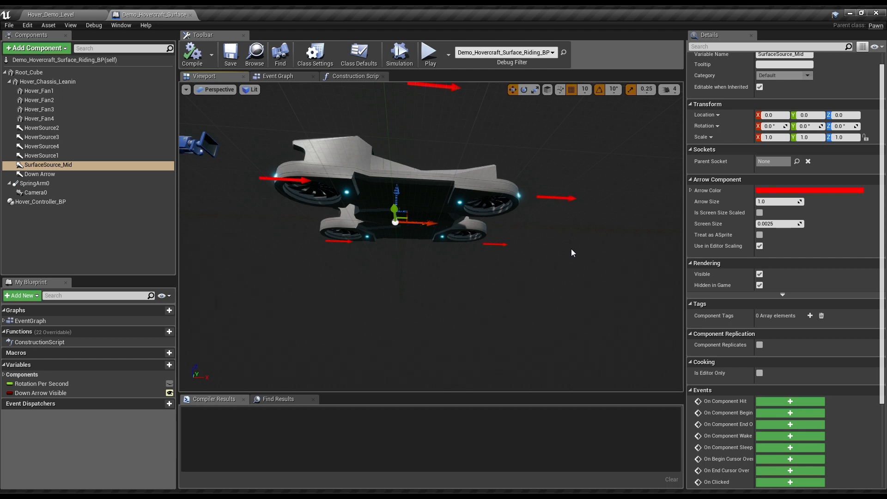
mouse_move(153, 274)
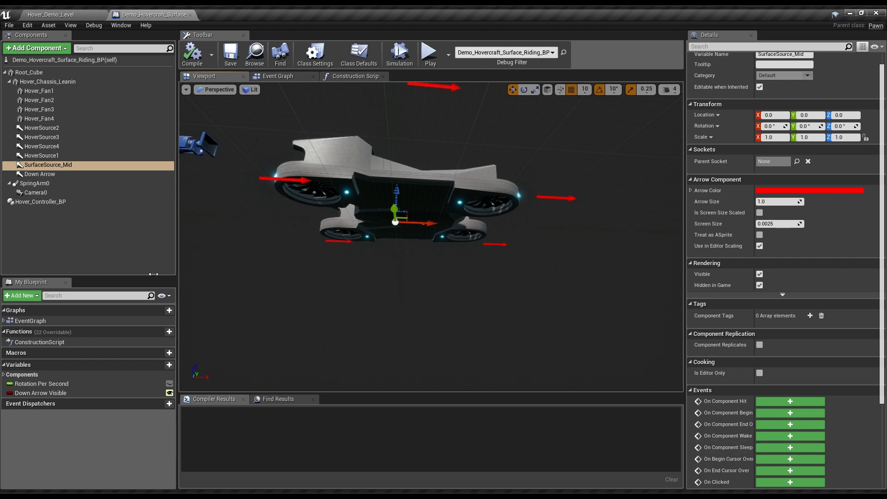
click(41, 202)
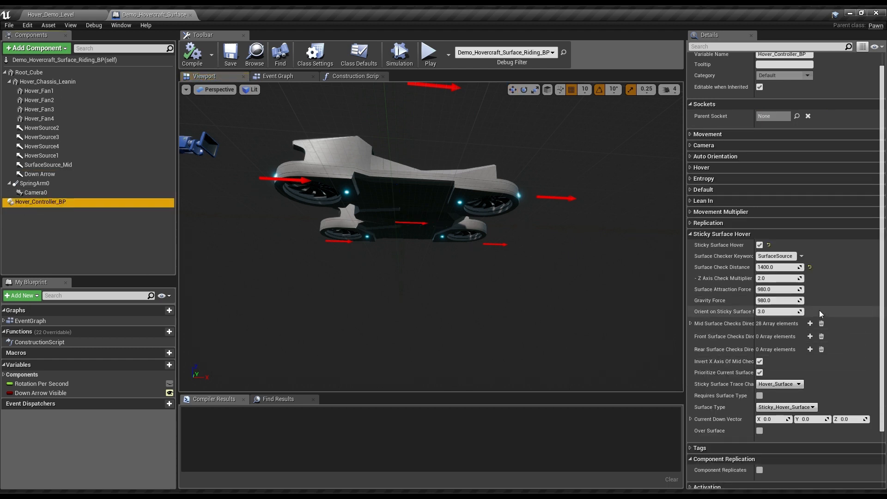
click(690, 323)
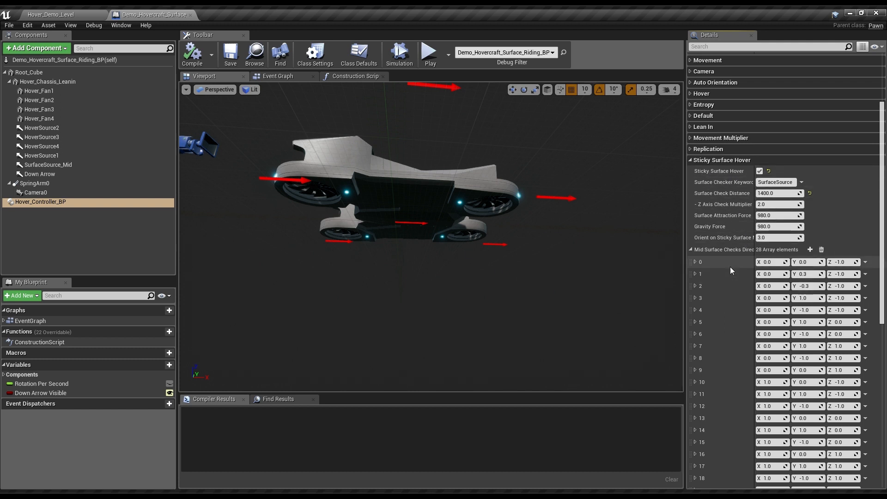
scroll(down, 3)
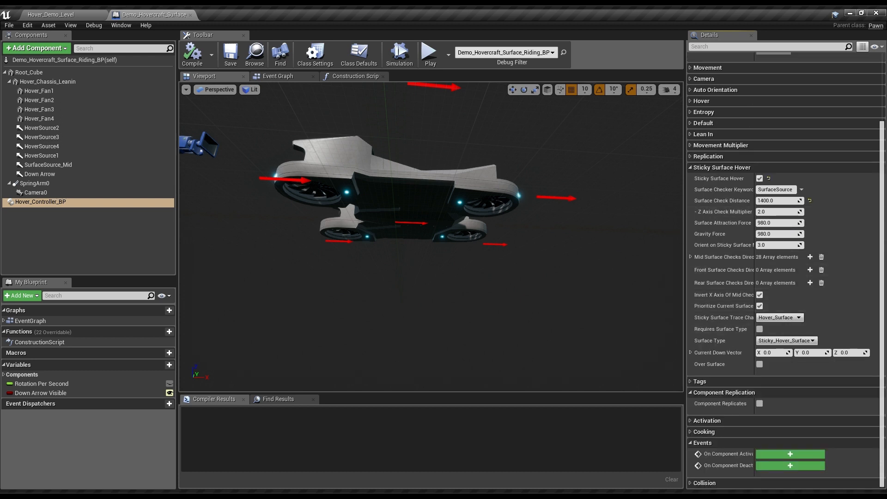
mouse_move(382, 272)
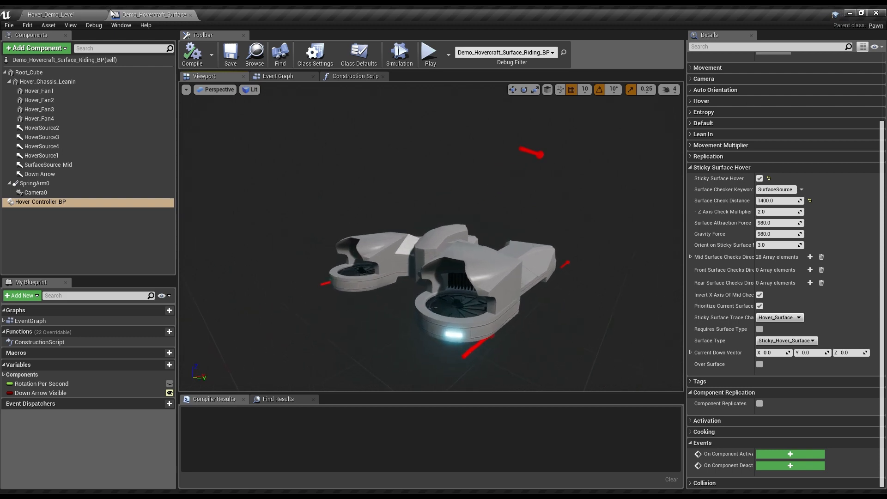
click(428, 55)
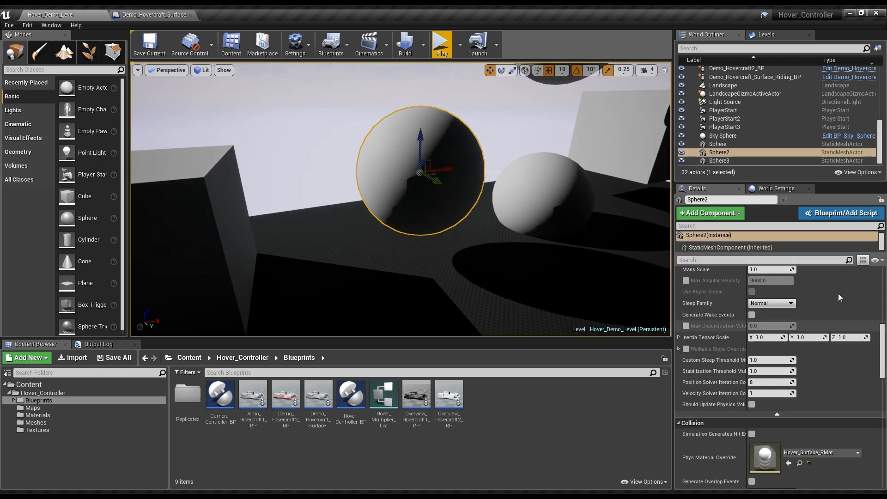
Scroll Sphere2's Details to Collision: Phys Material Override and Hover_Surface trace response.
scroll(down, 3)
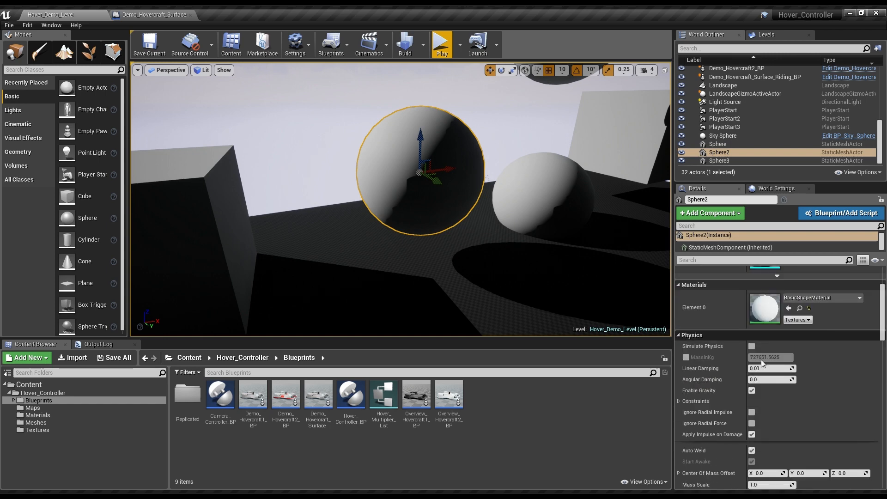
scroll(down, 3)
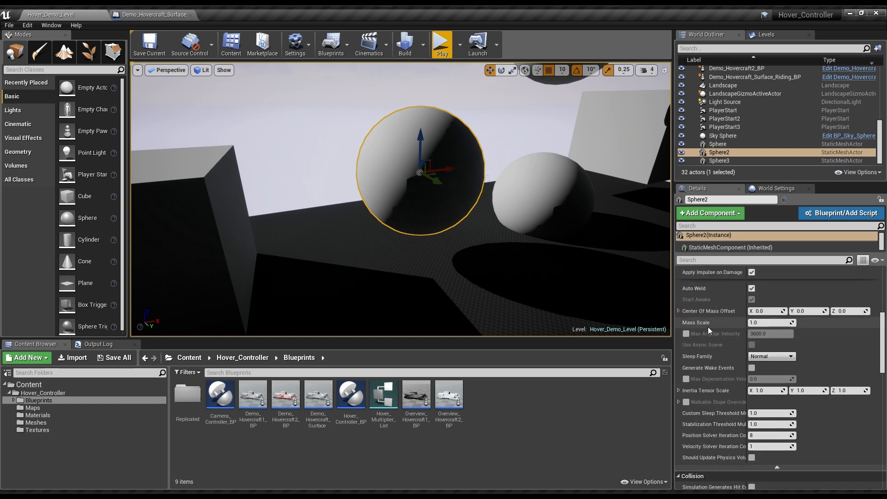
scroll(down, 3)
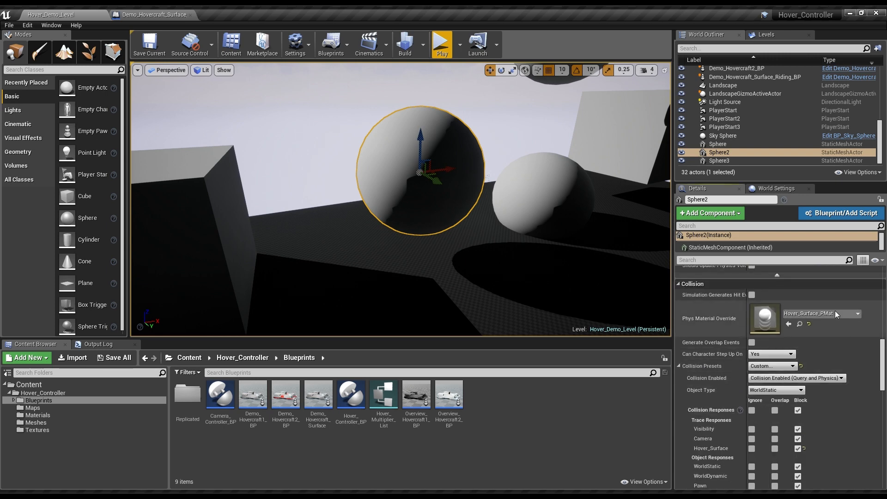
mouse_move(834, 316)
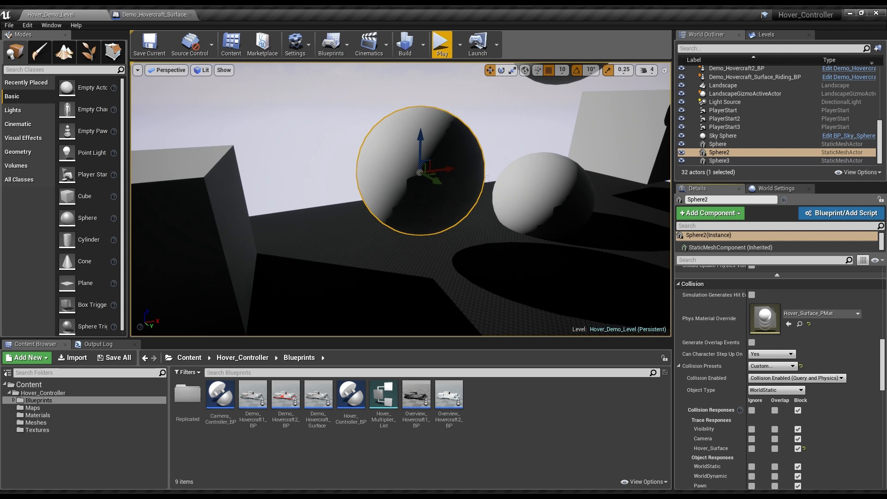
mouse_move(836, 395)
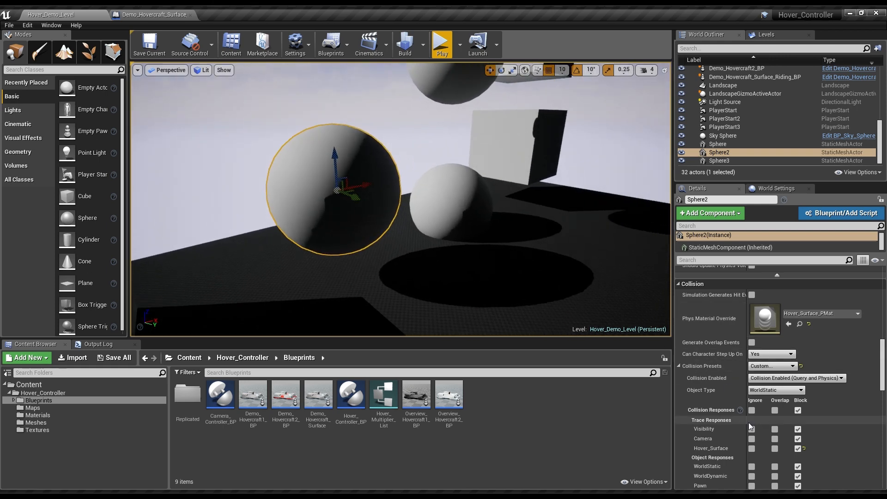
scroll(down, 3)
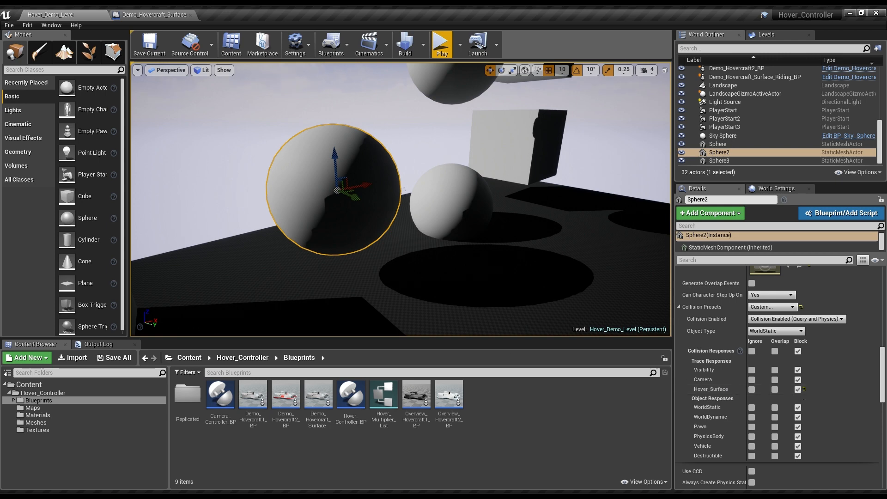
scroll(down, 3)
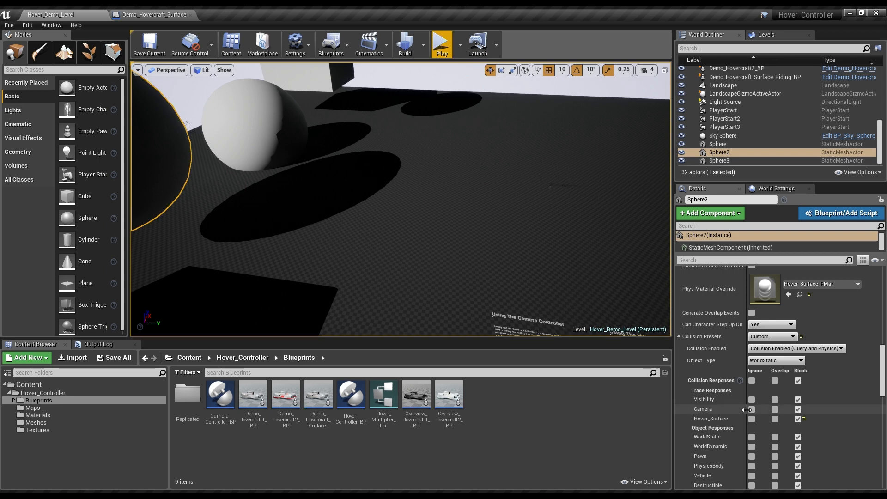
Check the Landscape floor's collision, then return to the hovercraft blueprint.
click(721, 85)
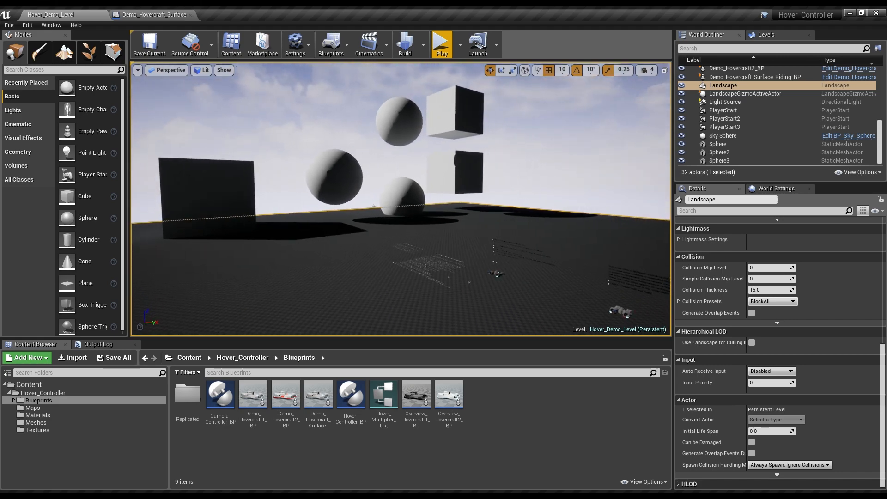
click(441, 44)
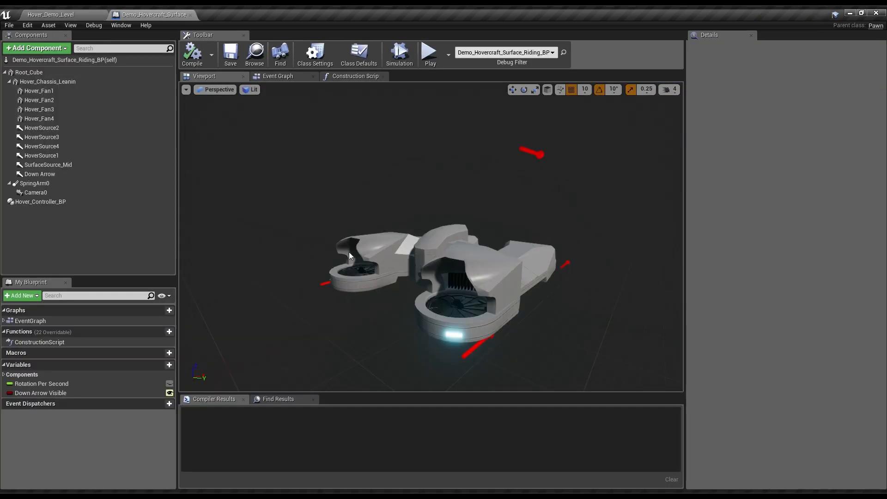
click(277, 75)
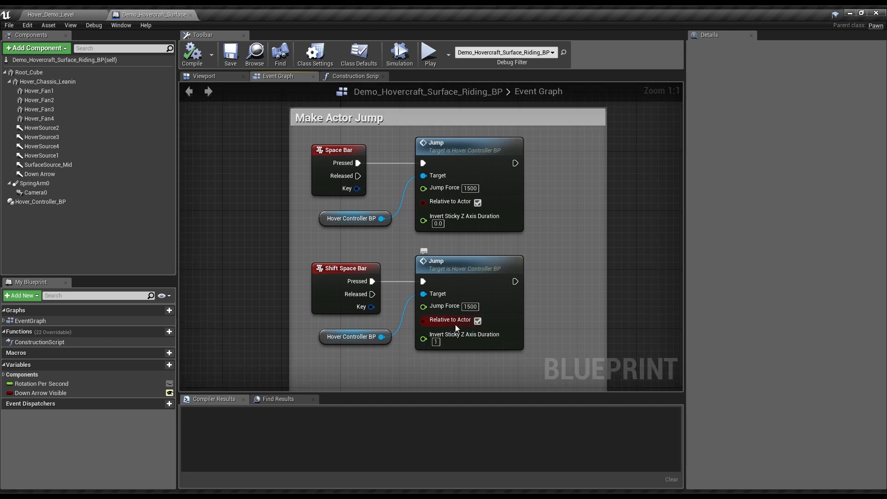
mouse_move(285, 308)
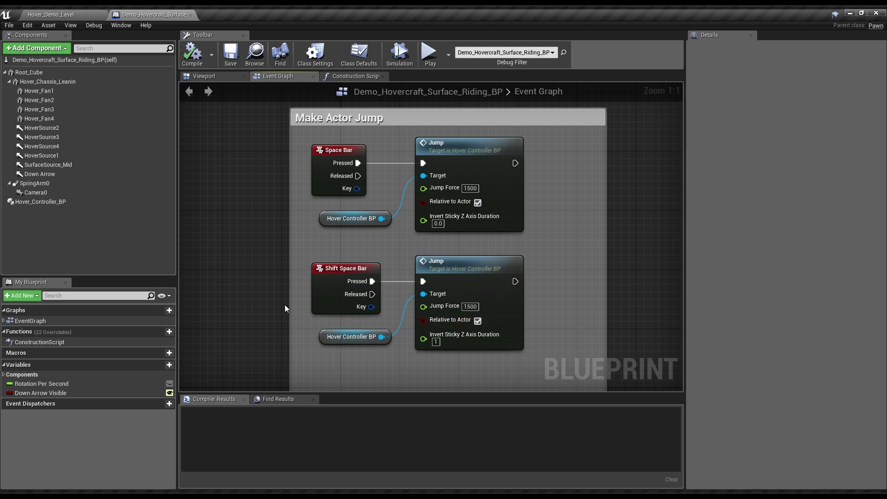
mouse_move(258, 166)
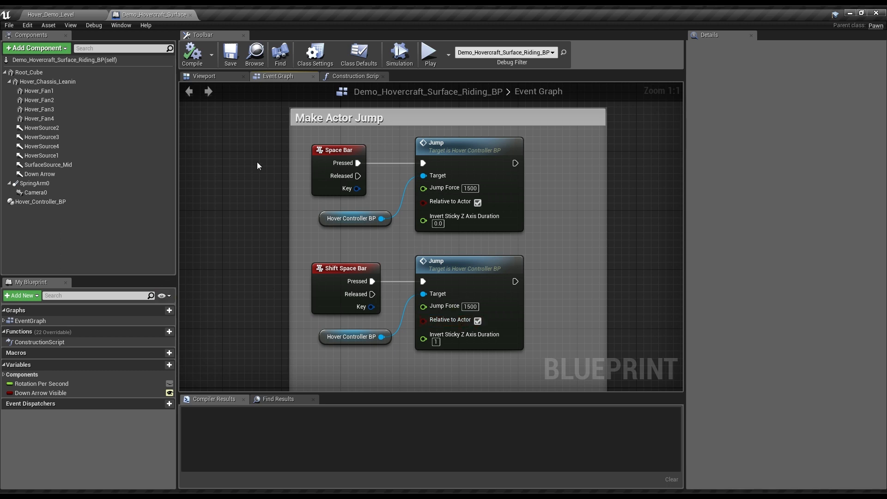
mouse_move(398, 221)
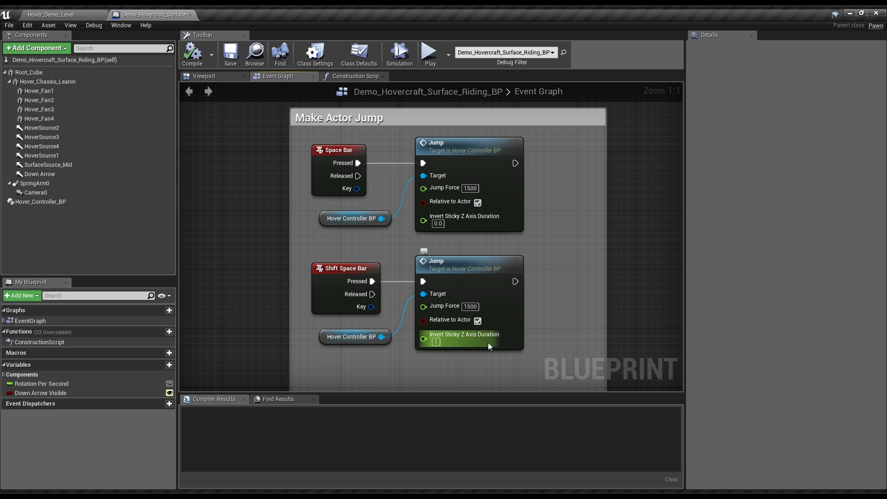
mouse_move(441, 358)
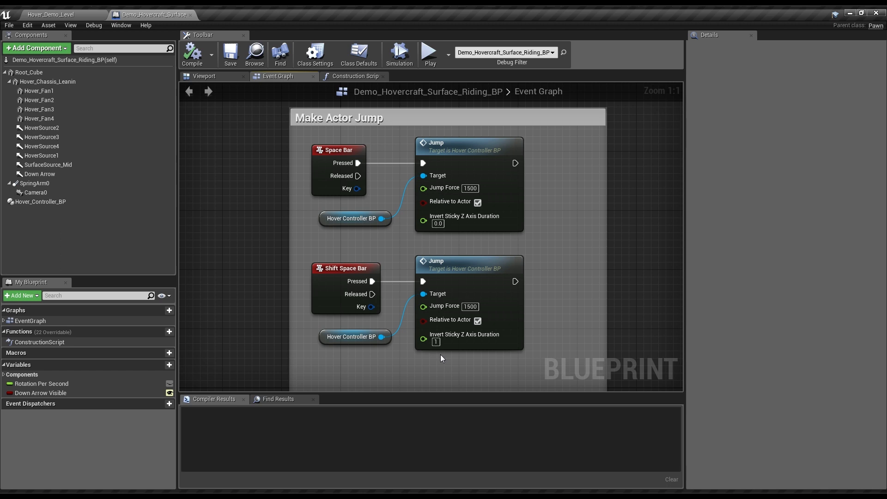
mouse_move(265, 273)
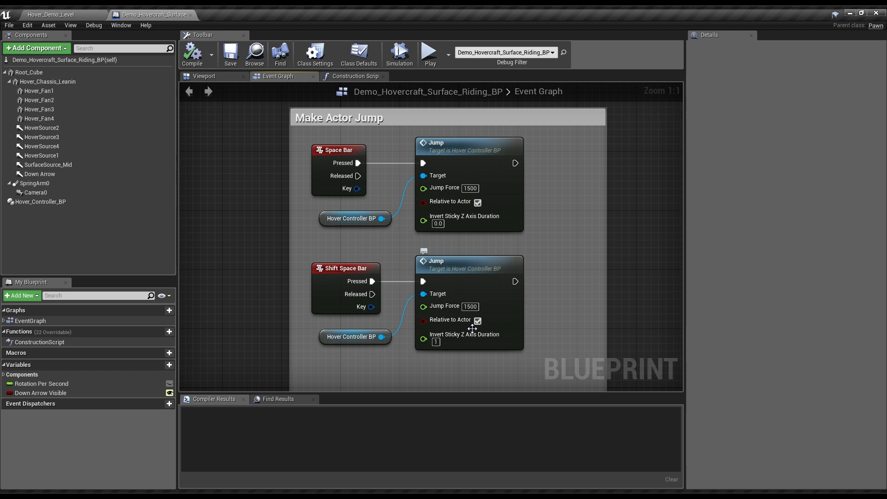
mouse_move(374, 285)
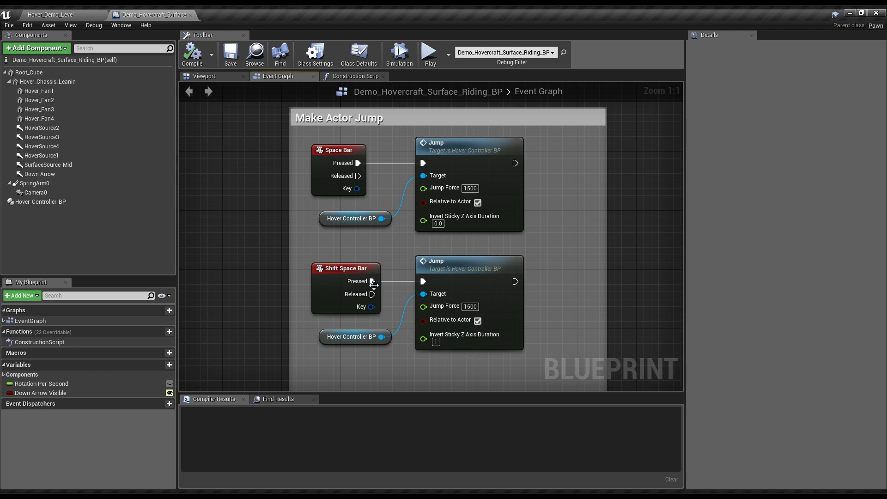
mouse_move(585, 290)
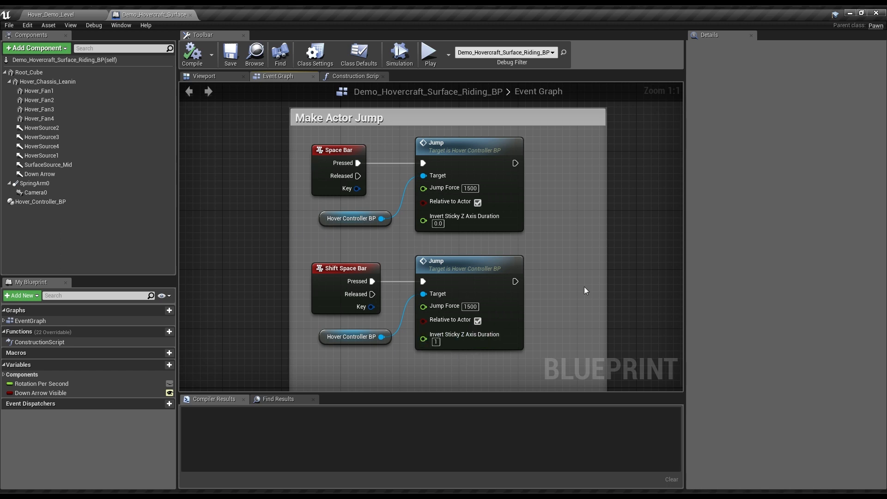
mouse_move(590, 178)
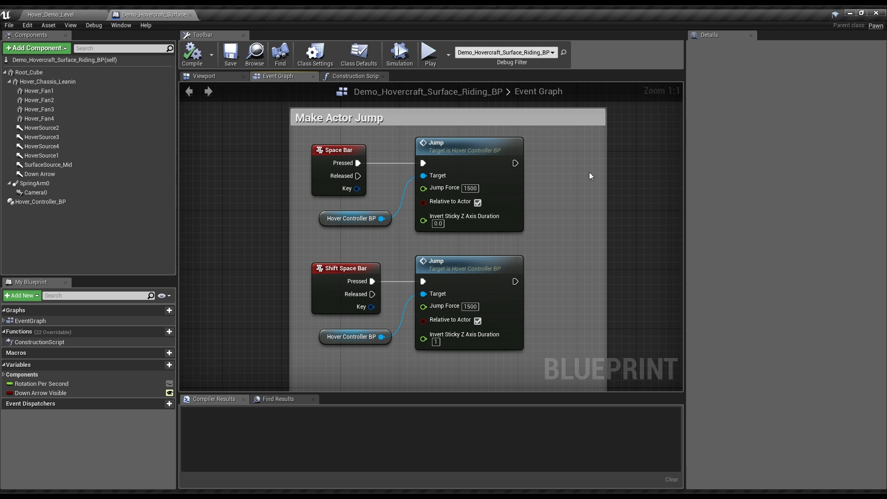
mouse_move(400, 202)
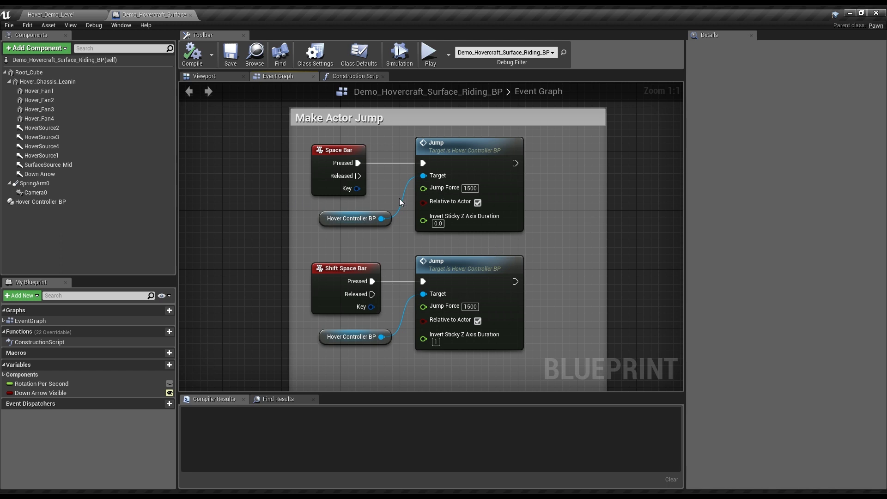
mouse_move(567, 307)
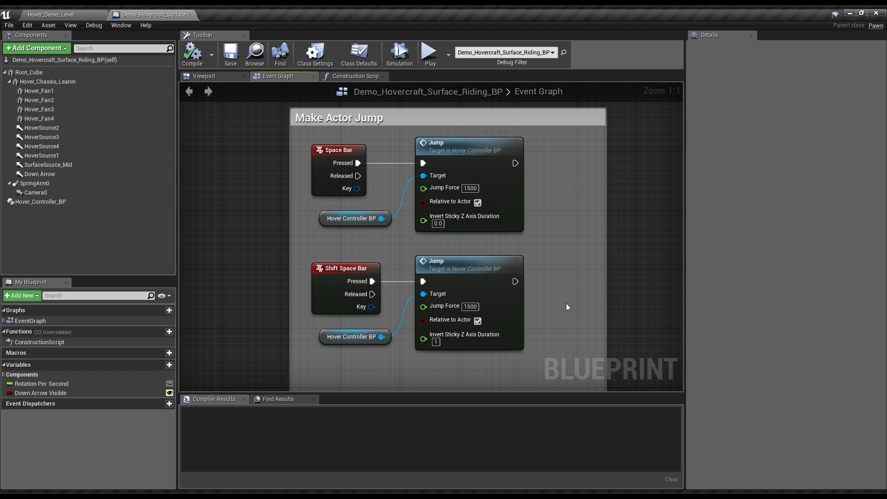
Zoom out the Event Graph and show Hover_Controller_BP's Sticky Surface Hover details.
scroll(down, 3)
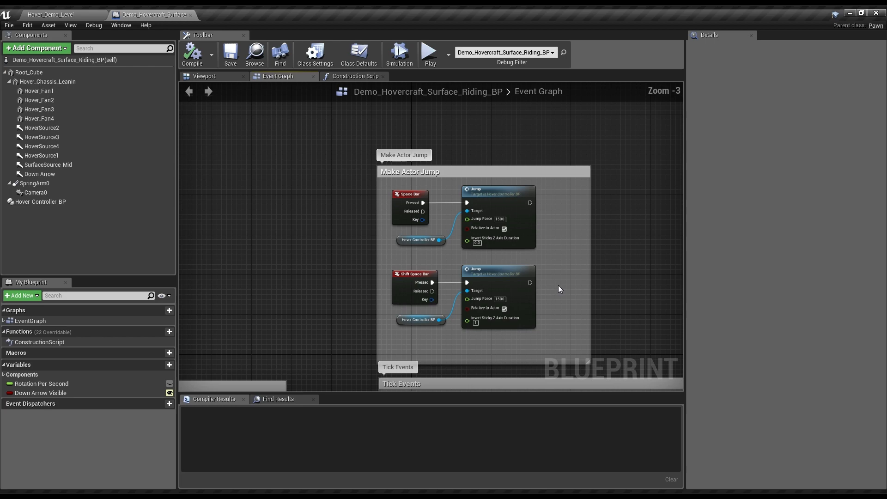
scroll(down, 3)
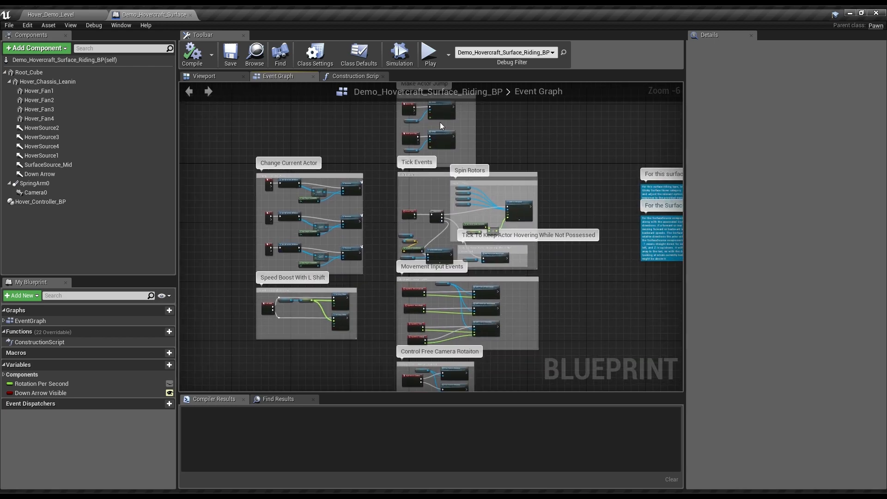
click(41, 201)
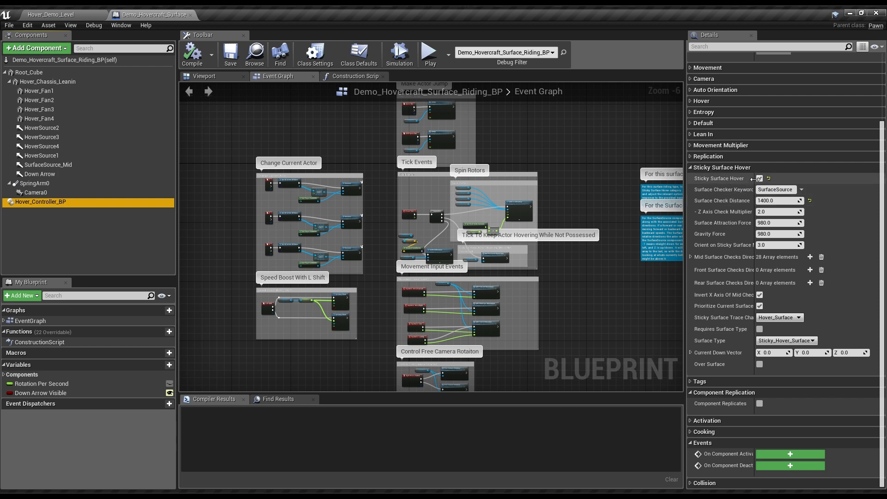
click(760, 179)
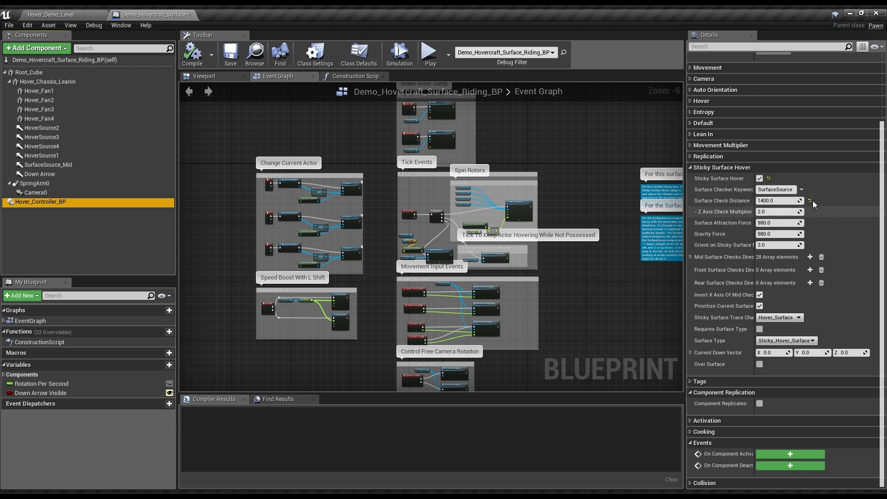
mouse_move(723, 200)
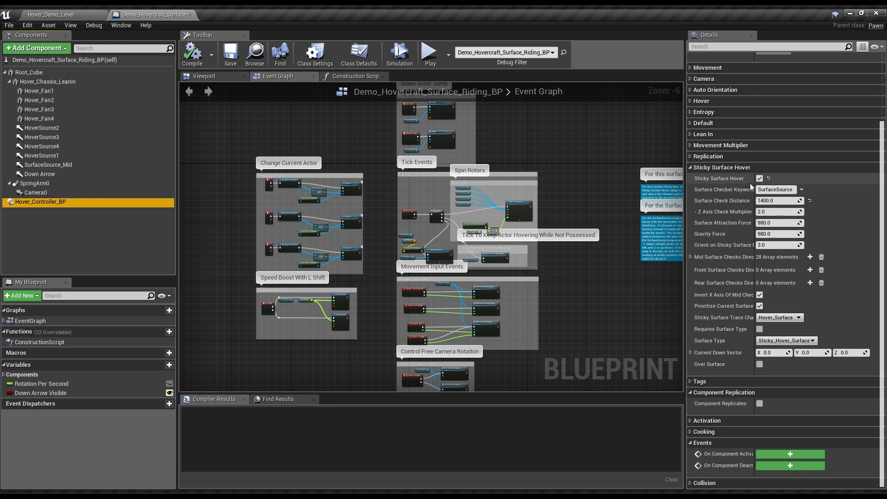
mouse_move(738, 221)
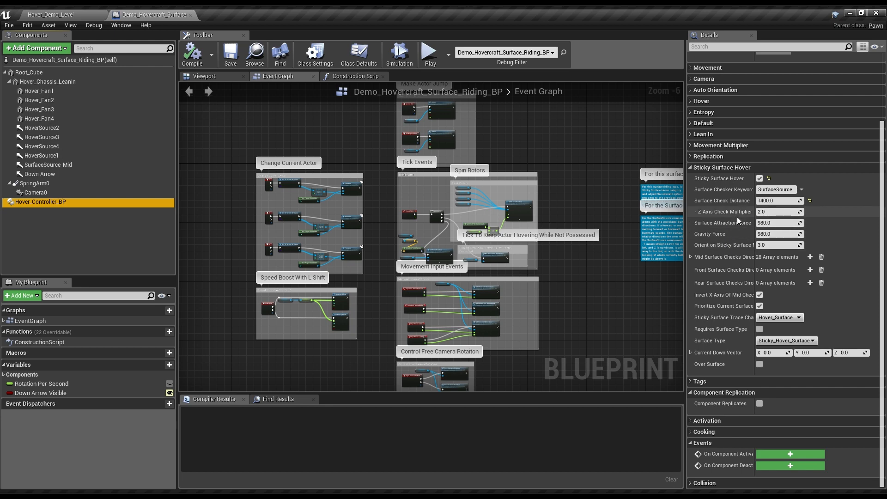
mouse_move(722, 227)
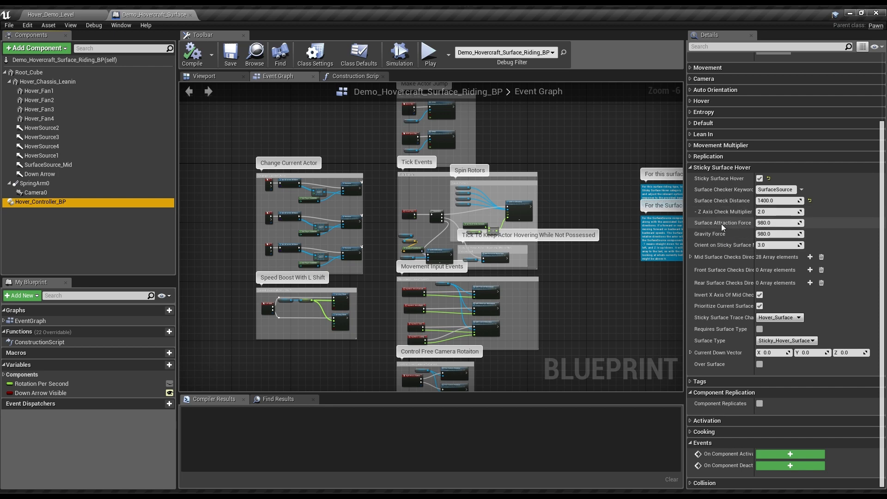
mouse_move(730, 227)
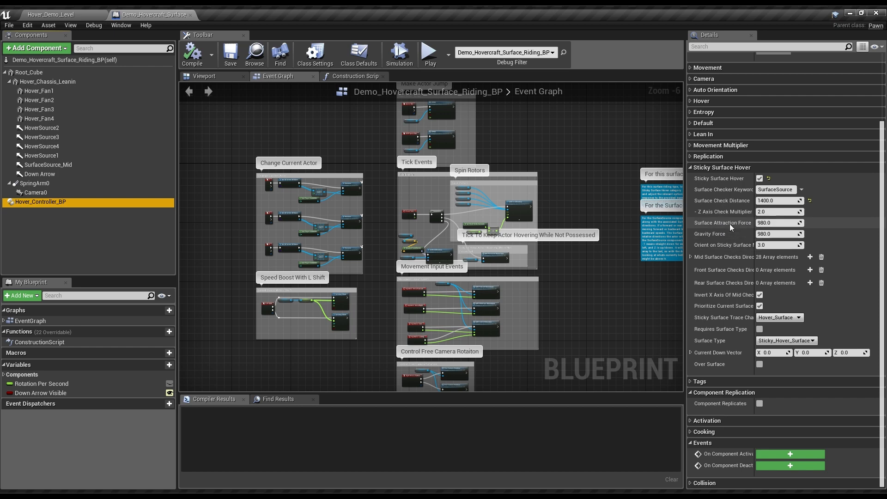
mouse_move(381, 293)
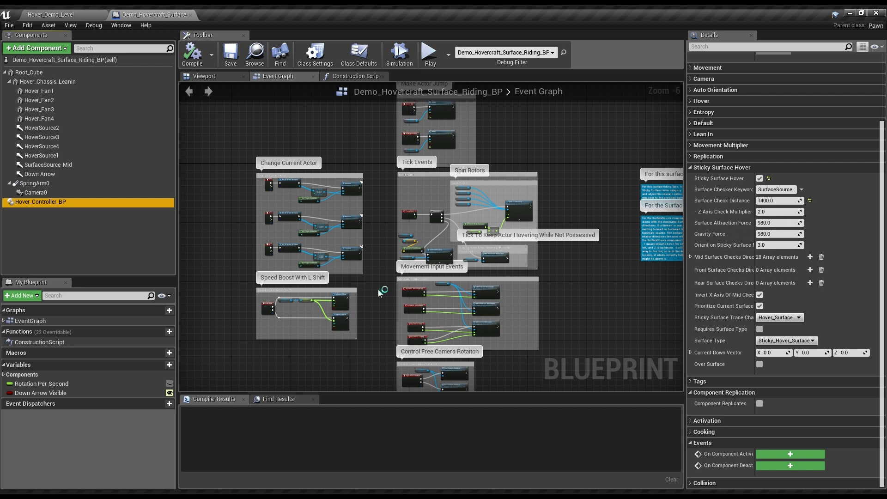
mouse_move(384, 271)
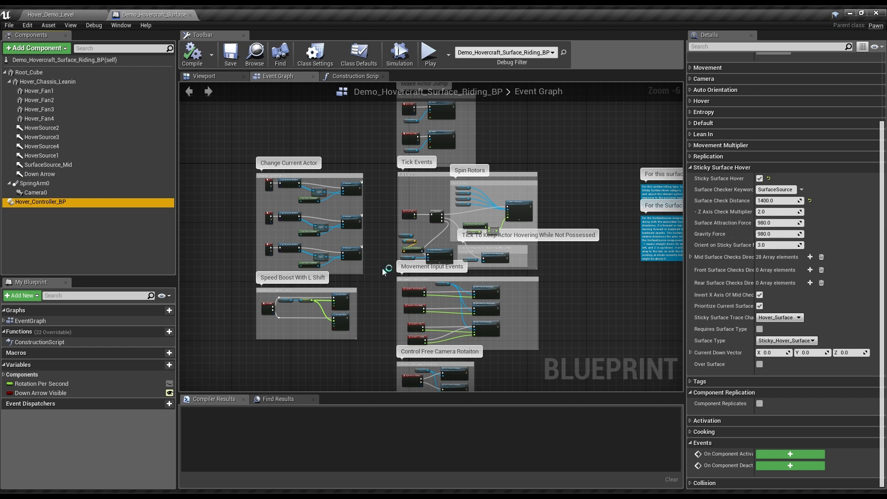
mouse_move(387, 274)
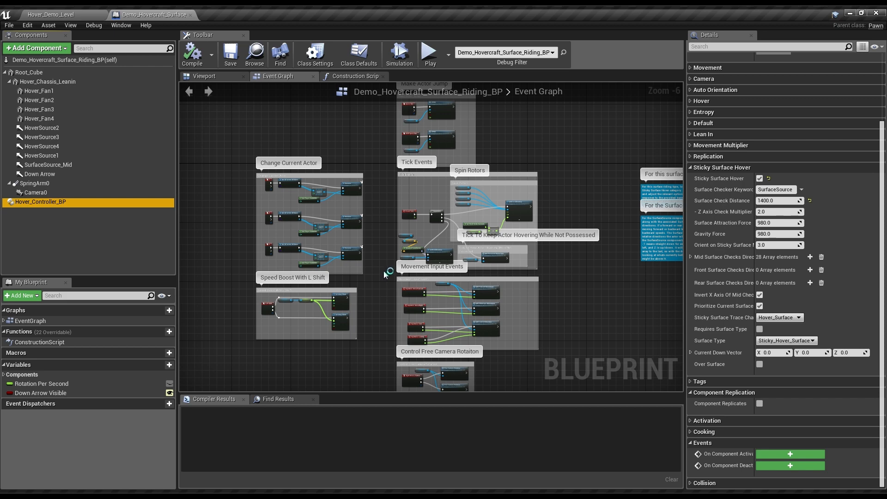
mouse_move(386, 275)
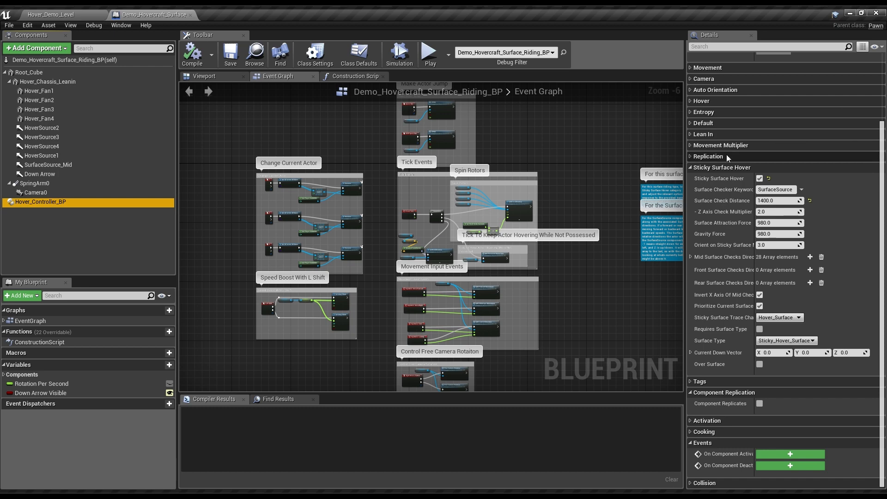
mouse_move(741, 227)
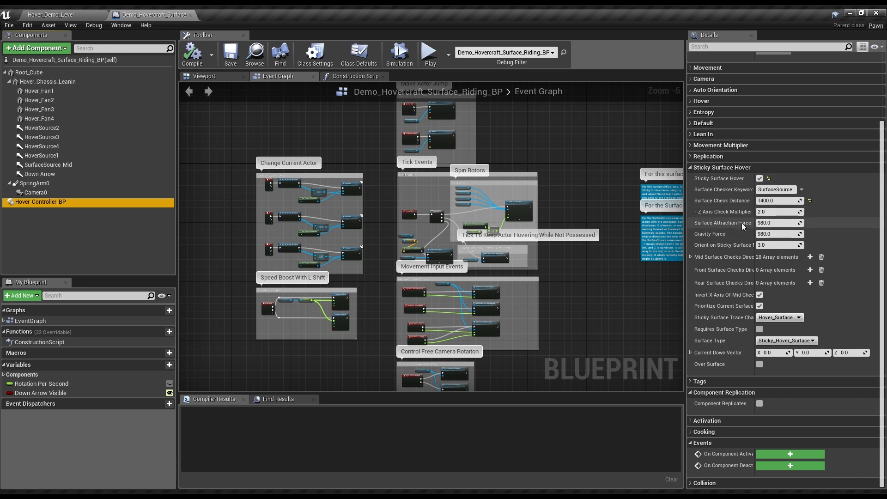
mouse_move(737, 230)
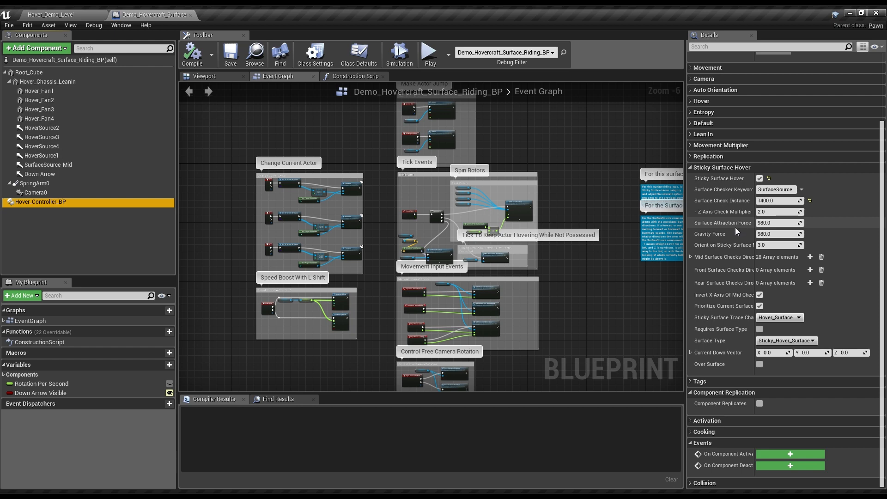
mouse_move(736, 216)
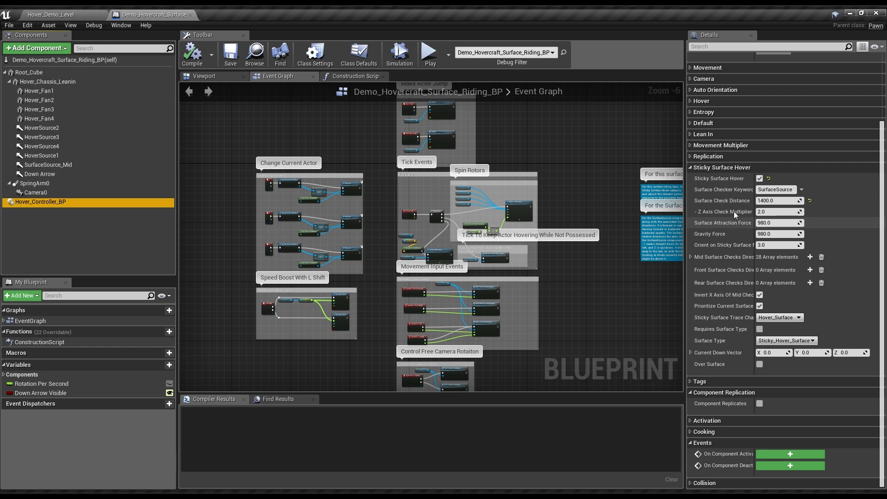
mouse_move(722, 182)
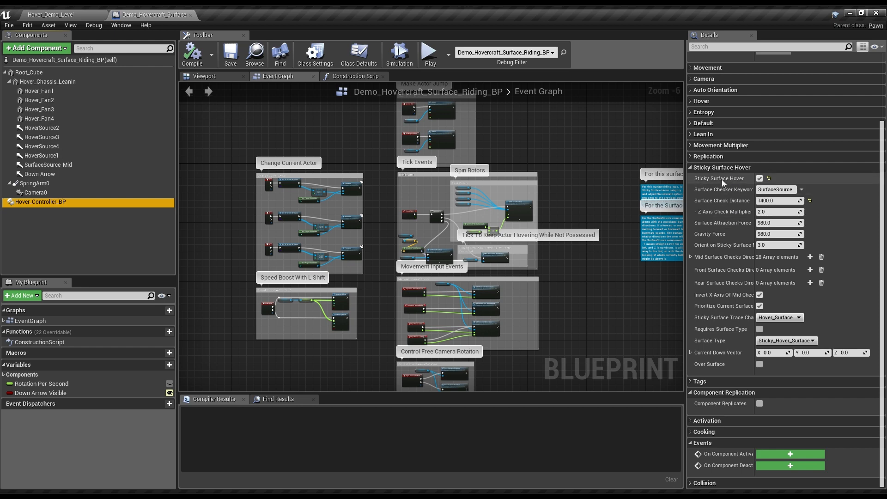
mouse_move(741, 234)
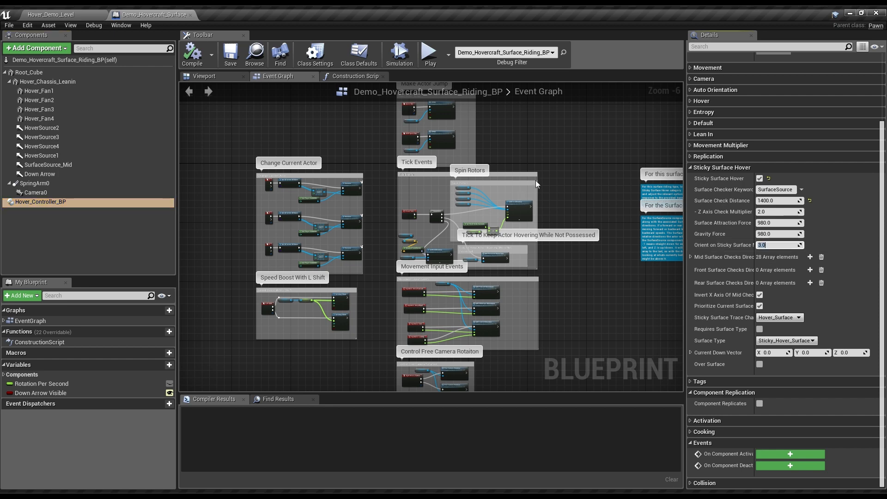
mouse_move(607, 254)
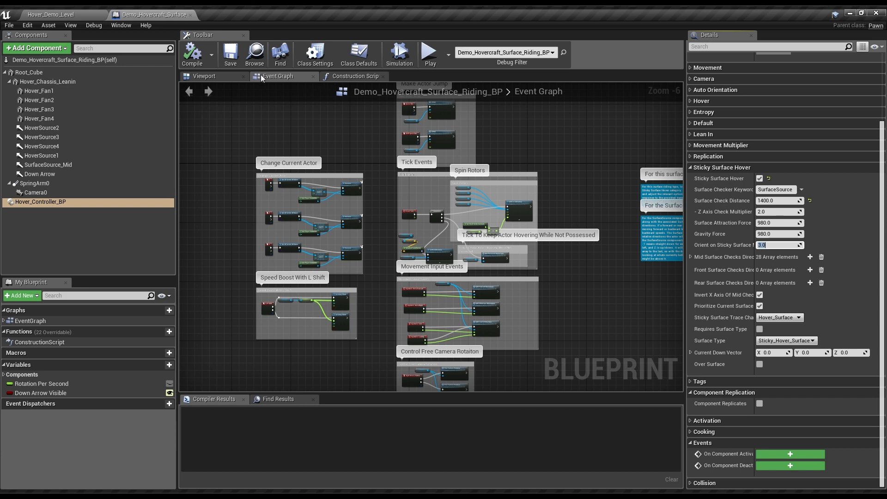
Preview the hovercraft model, then return to Hover_Demo_Level and look toward the floating shapes.
click(204, 76)
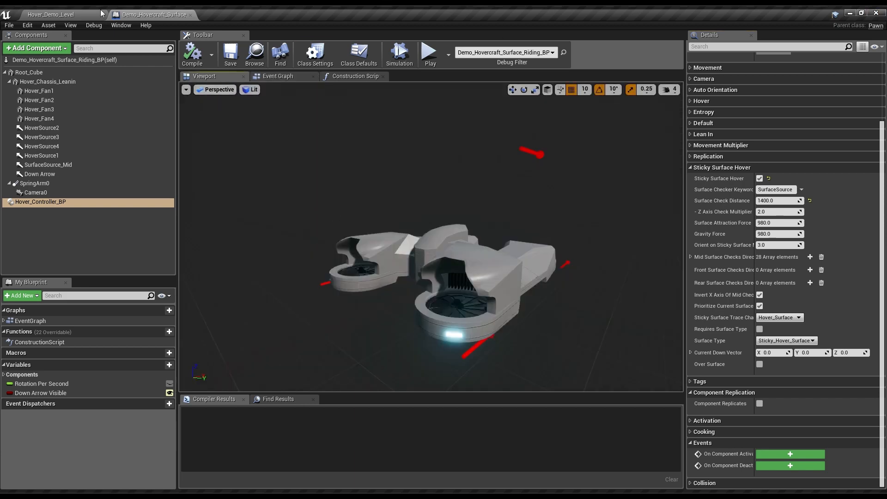
click(51, 14)
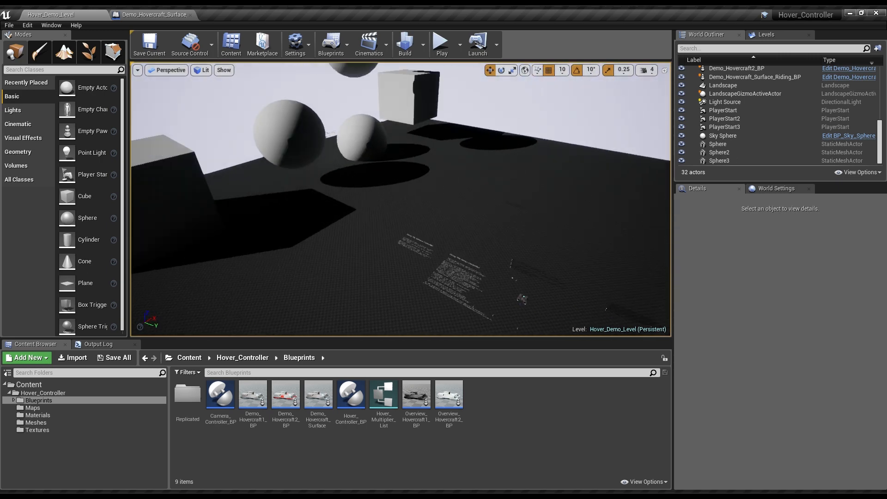
drag(396, 198, 396, 141)
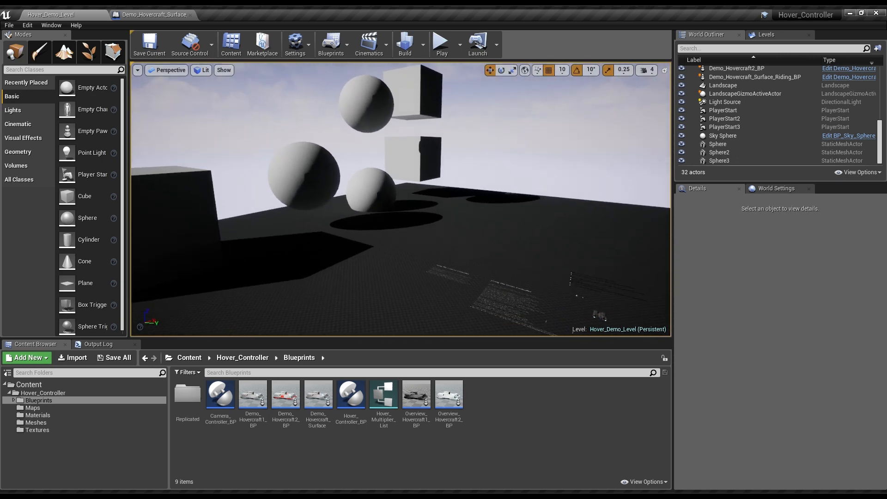